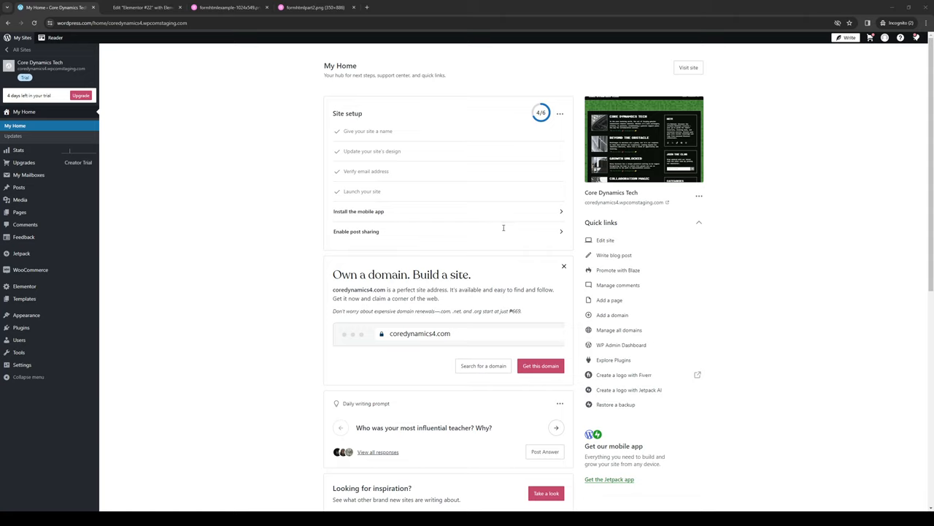
{"action": "mouse_move", "coordinate": [496, 213]}
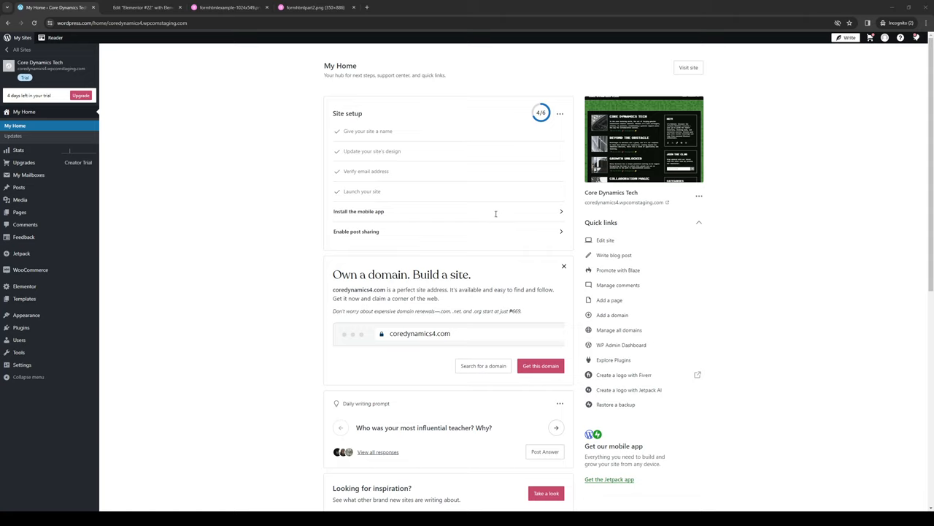
{"action": "mouse_move", "coordinate": [433, 202]}
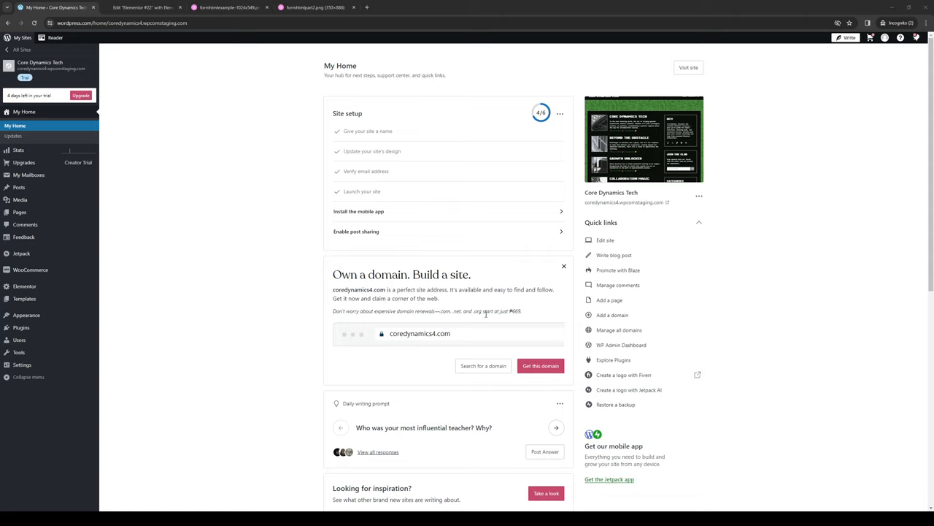
{"action": "mouse_move", "coordinate": [494, 304]}
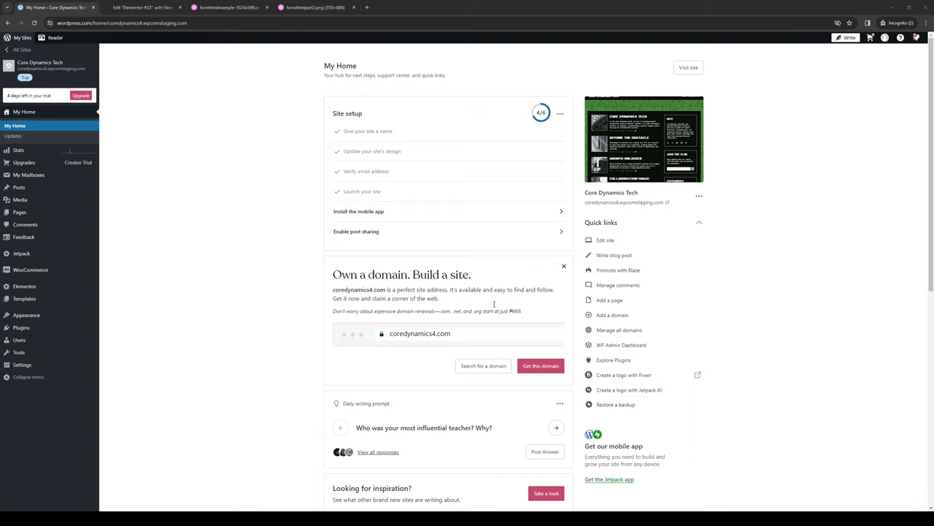
{"action": "mouse_move", "coordinate": [494, 290]}
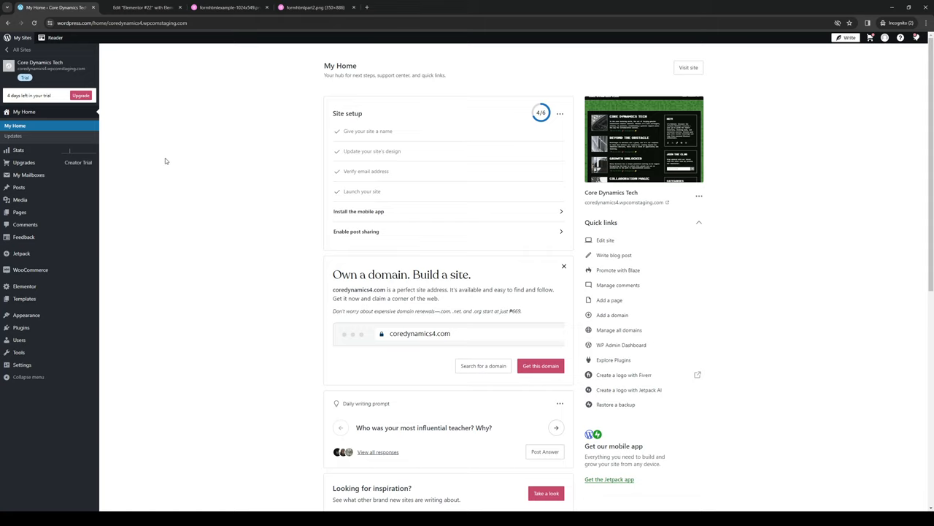
{"action": "mouse_move", "coordinate": [226, 180]}
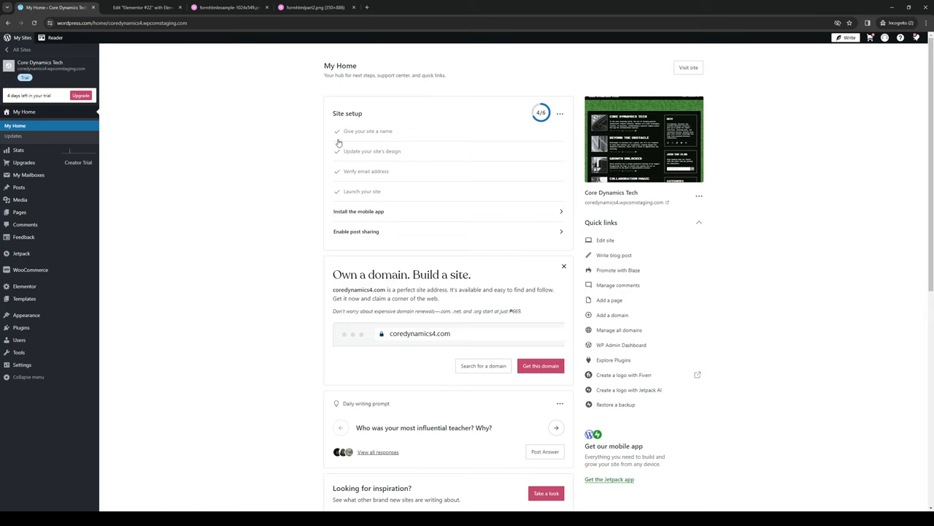
{"action": "mouse_move", "coordinate": [294, 212]}
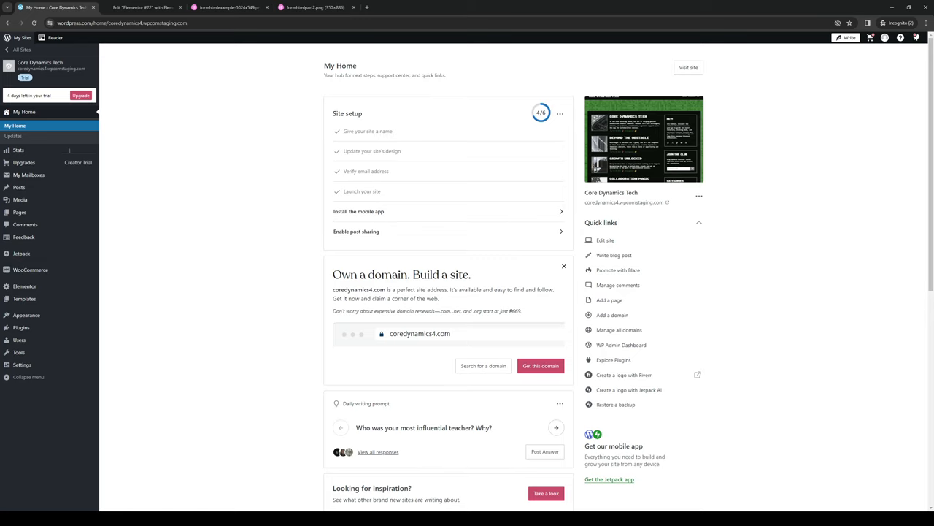
{"action": "mouse_move", "coordinate": [239, 305]}
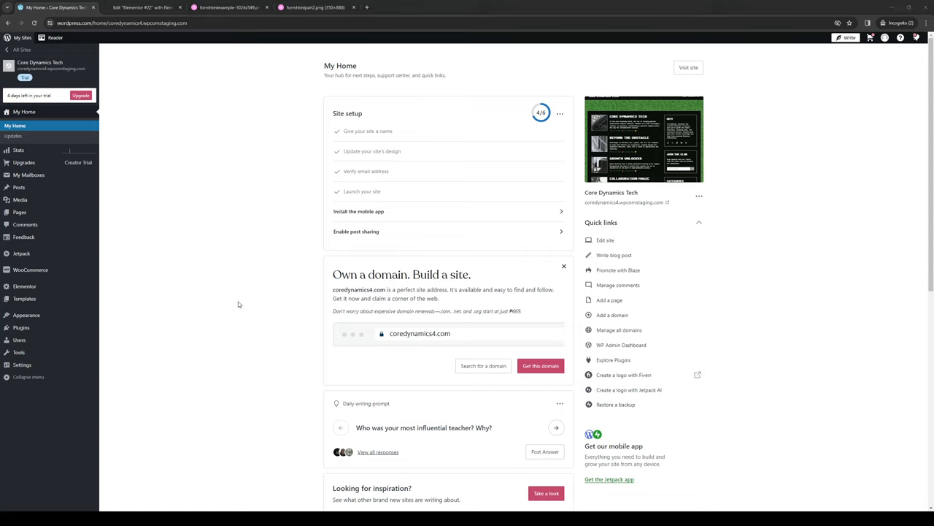
{"action": "mouse_move", "coordinate": [199, 254]}
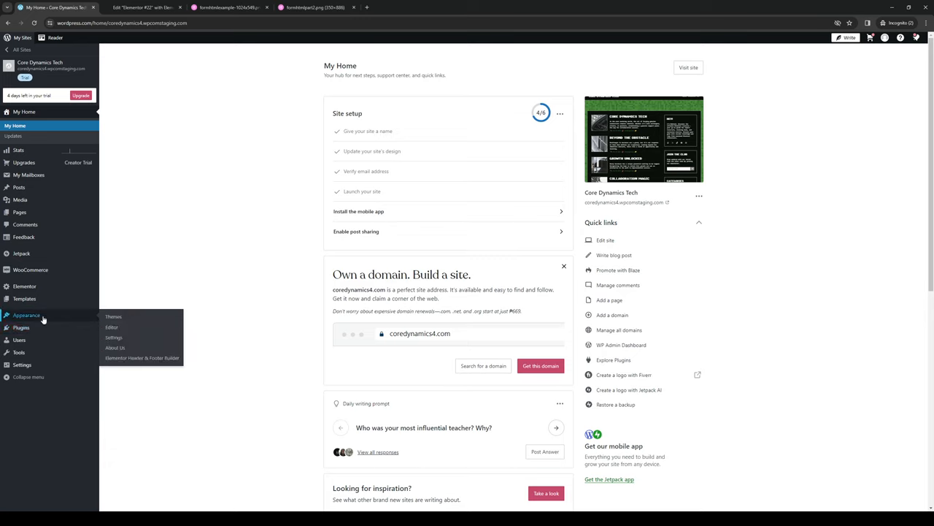
Step: Browse the site's pages and dashboard, then switch to the Elementor #22 page editor
{"action": "left_click", "coordinate": [24, 285]}
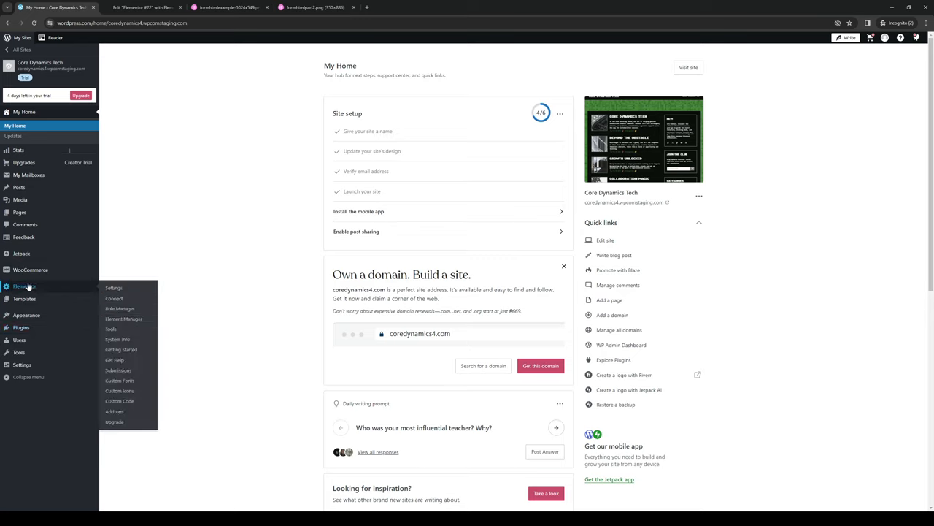
{"action": "mouse_move", "coordinate": [130, 299]}
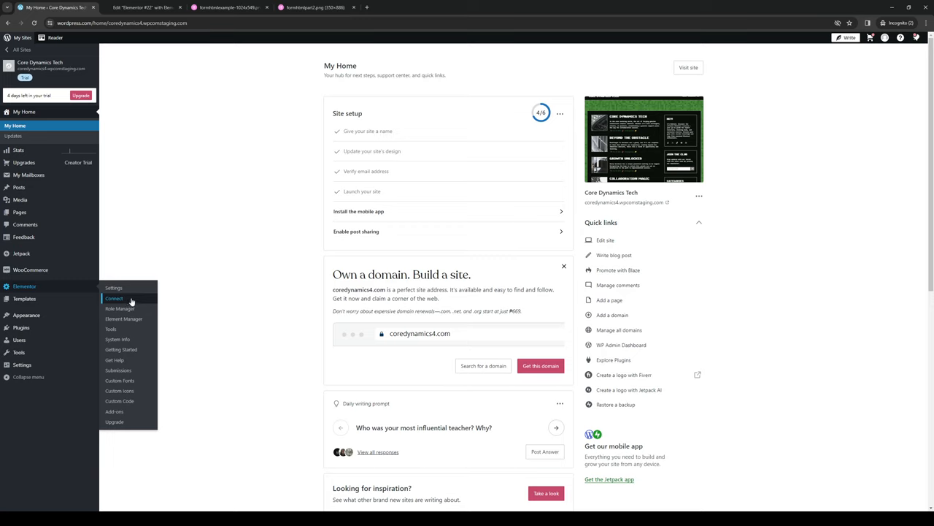
{"action": "mouse_move", "coordinate": [14, 199]}
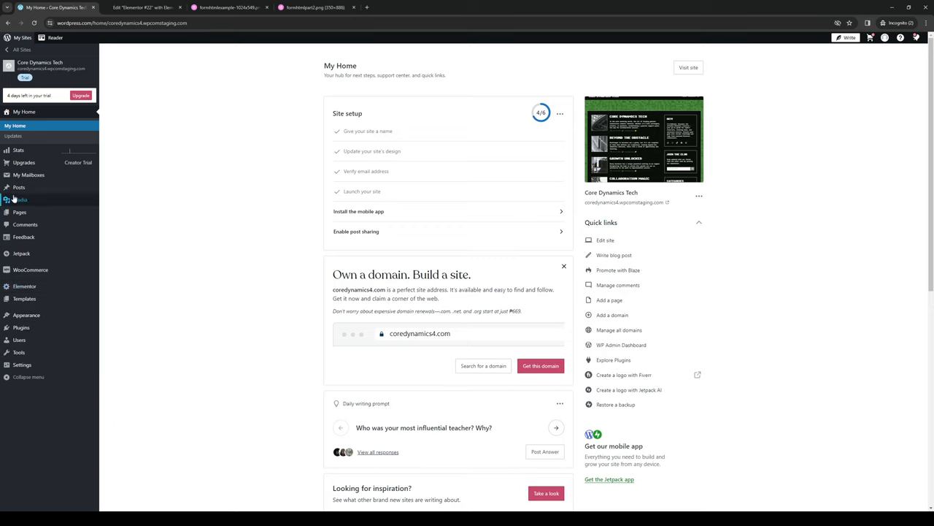
{"action": "mouse_move", "coordinate": [18, 187]}
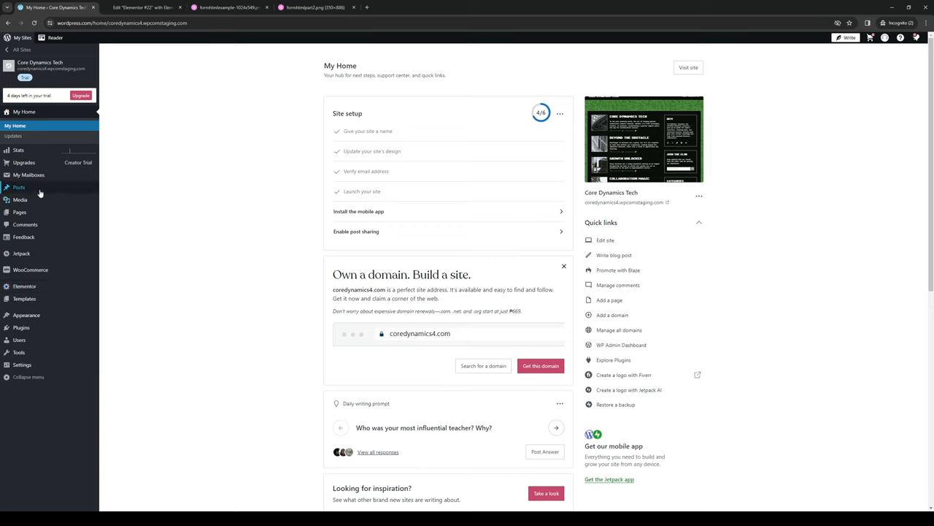
{"action": "left_click", "coordinate": [20, 186]}
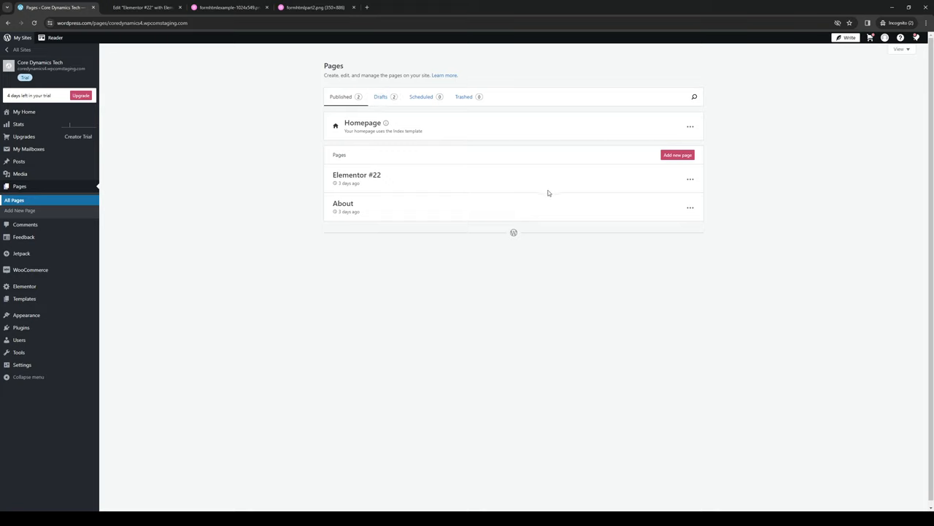
{"action": "mouse_move", "coordinate": [587, 249]}
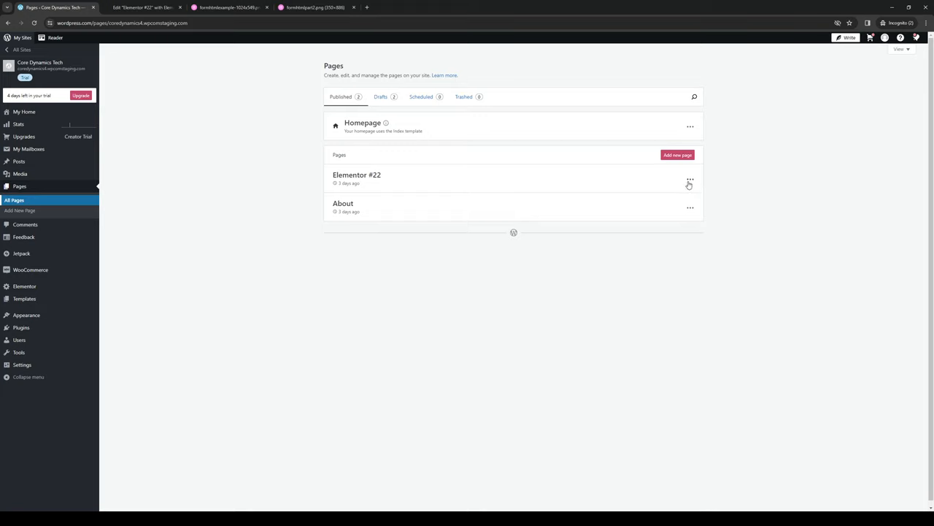
{"action": "left_click", "coordinate": [690, 180]}
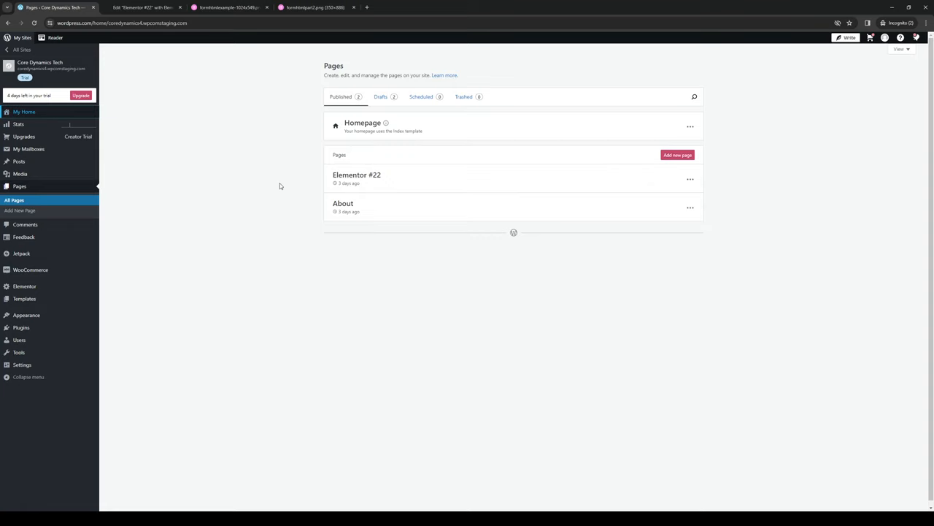
{"action": "left_click", "coordinate": [24, 112]}
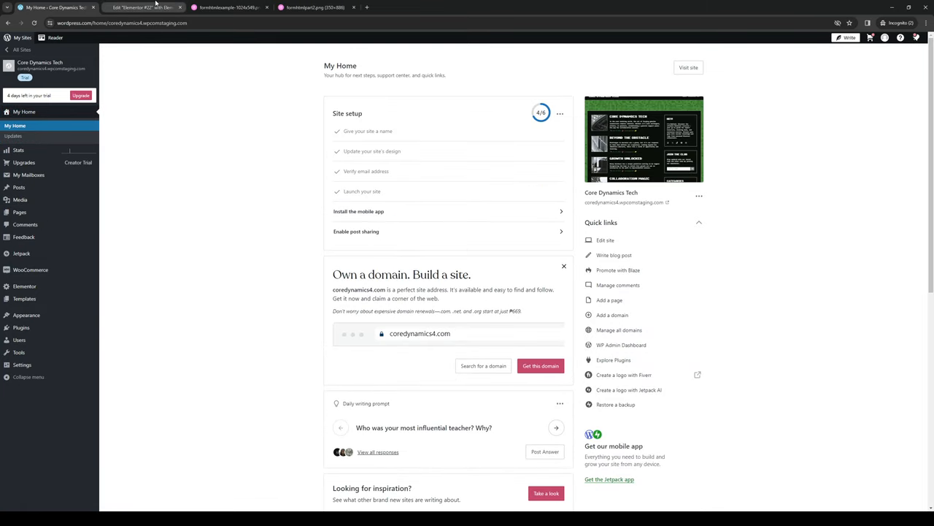
{"action": "left_click", "coordinate": [150, 8]}
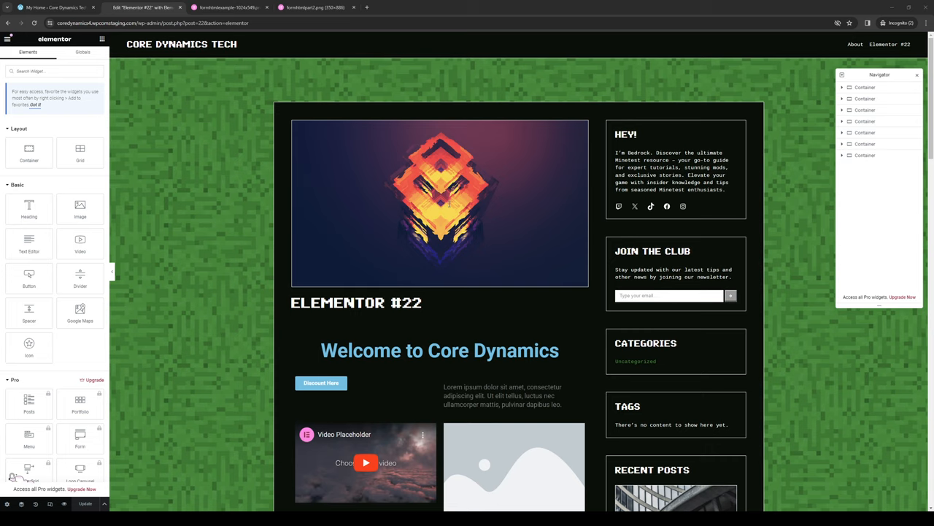
{"action": "mouse_move", "coordinate": [278, 204]}
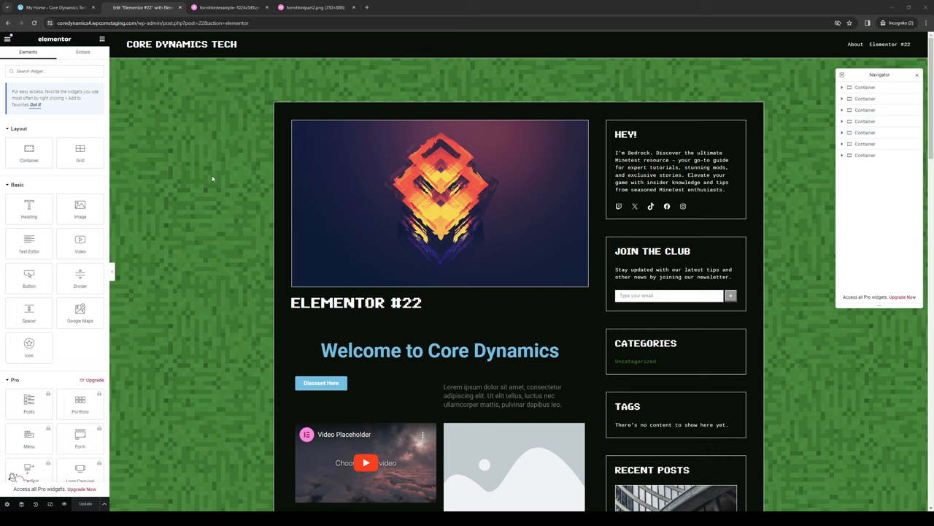
{"action": "mouse_move", "coordinate": [163, 170]}
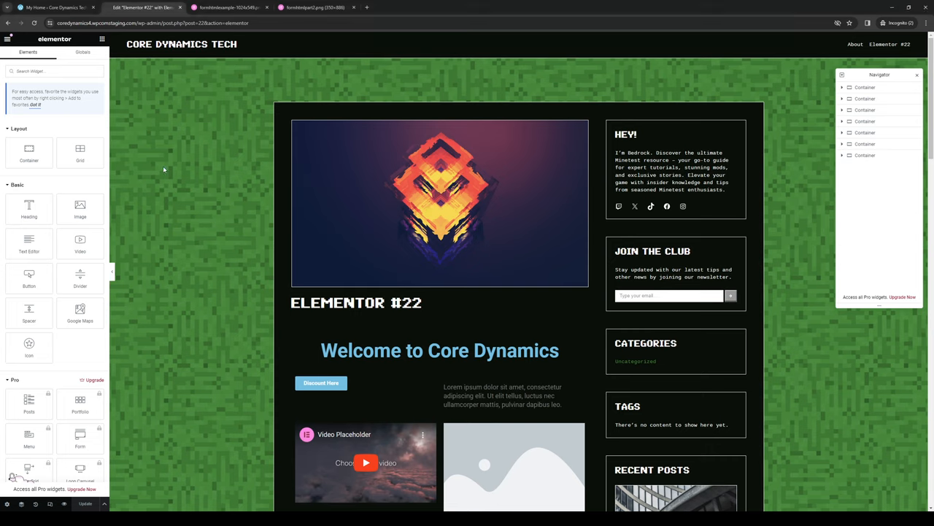
{"action": "mouse_move", "coordinate": [217, 179]}
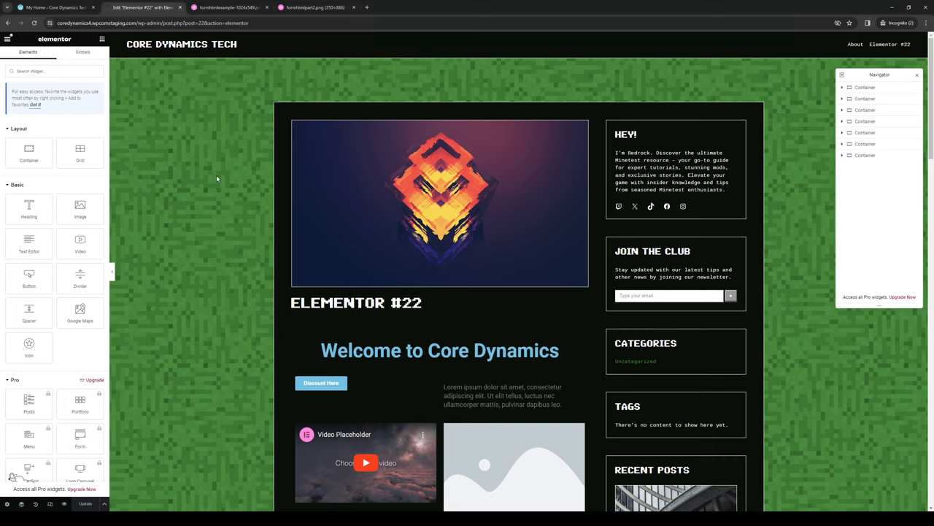
{"action": "mouse_move", "coordinate": [154, 296]}
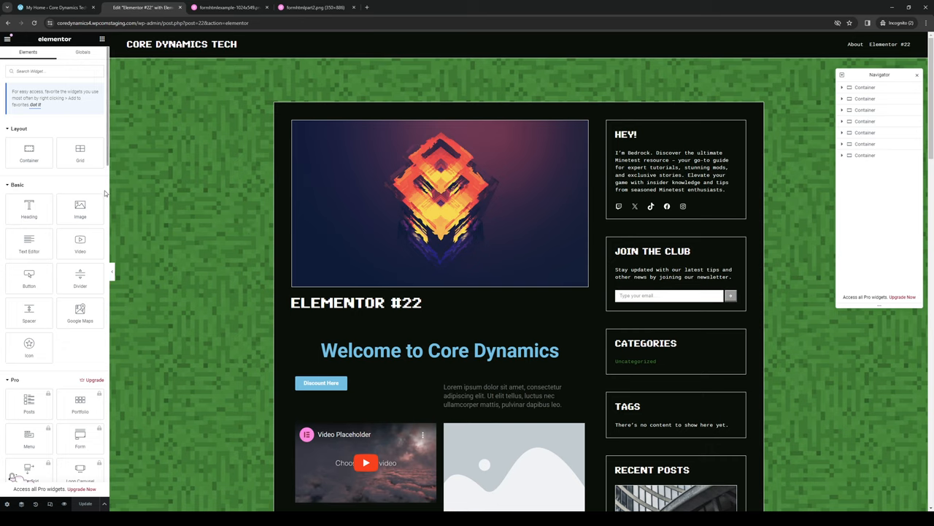
Step: Search the Elementor widget library for 'form' to list the Form widgets
{"action": "left_click", "coordinate": [46, 71]}
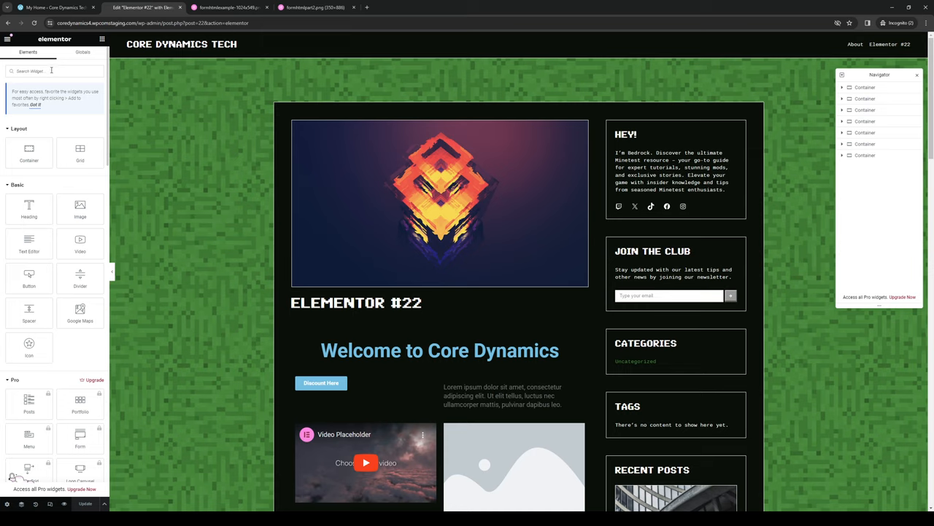
{"action": "type", "text": "form"}
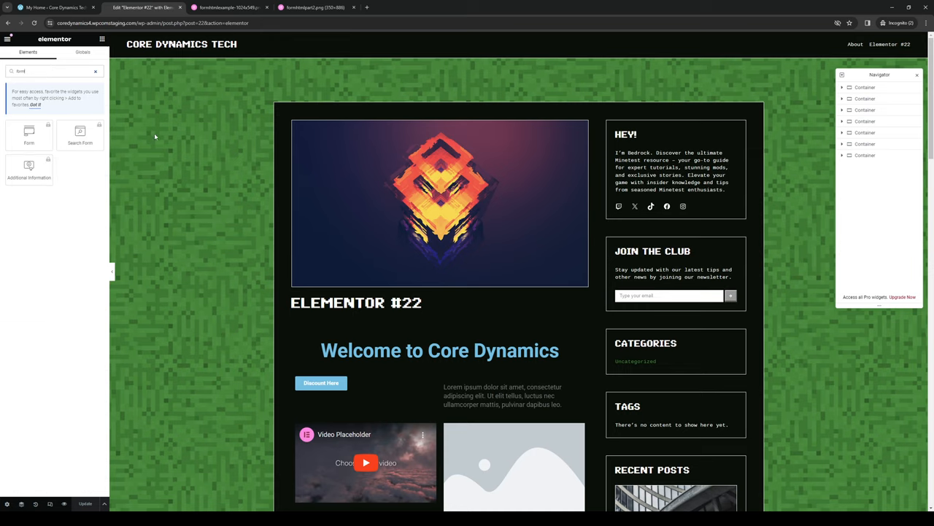
{"action": "mouse_move", "coordinate": [163, 388]}
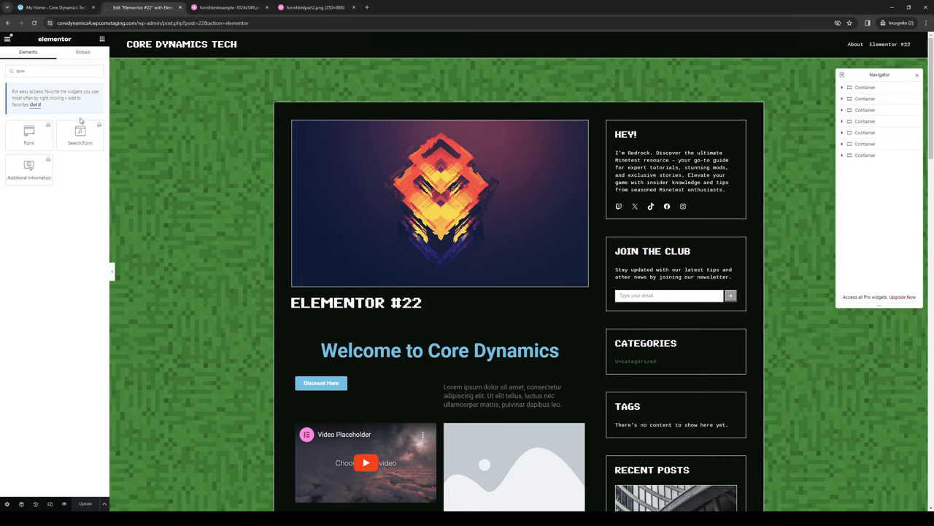
{"action": "mouse_move", "coordinate": [240, 300]}
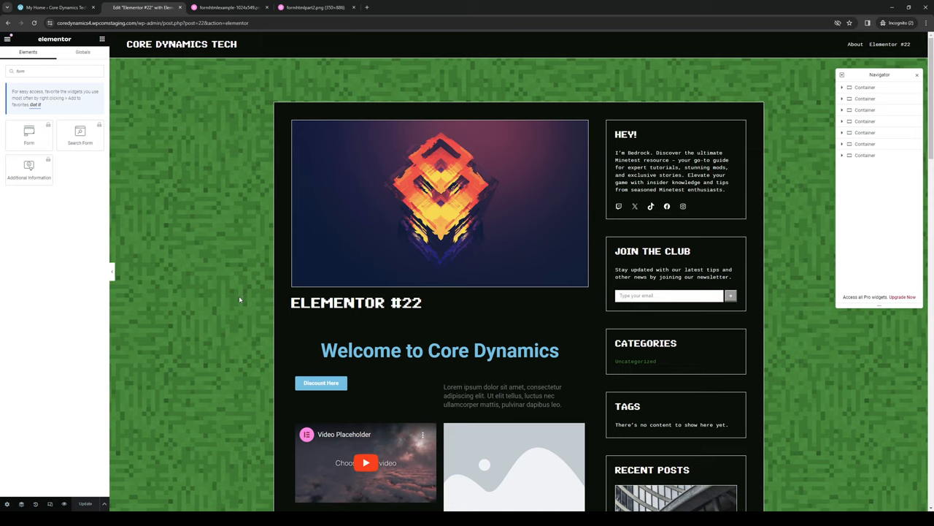
{"action": "mouse_move", "coordinate": [67, 195]}
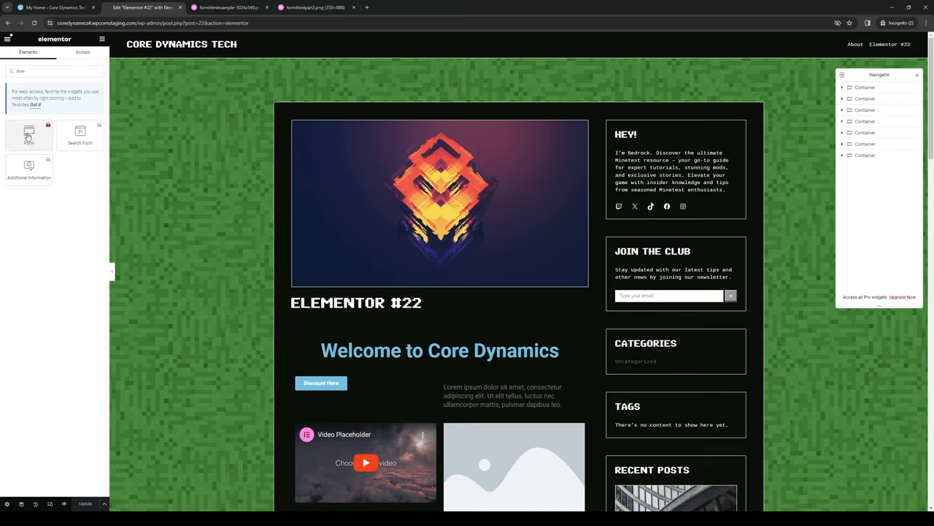
{"action": "mouse_move", "coordinate": [28, 135]}
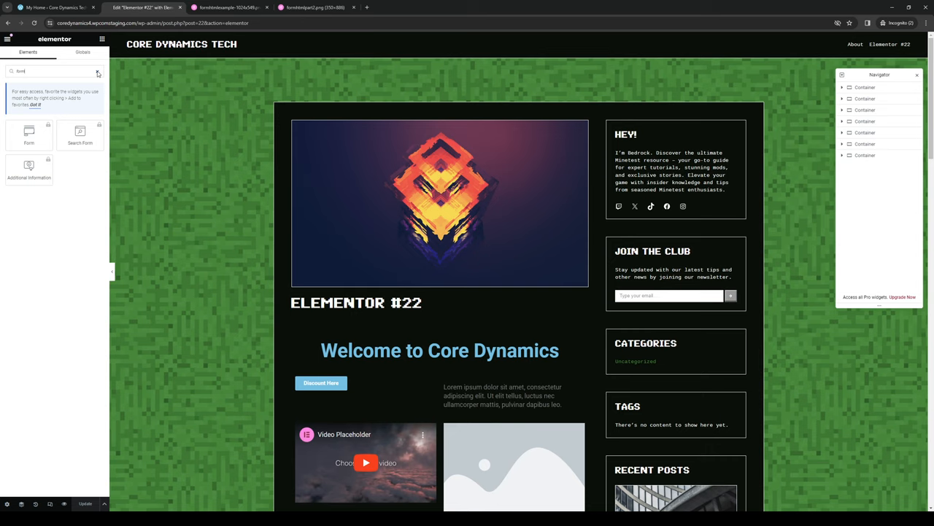
Step: View the formhtmlexample email template image, then close it and return to the editor
{"action": "left_click", "coordinate": [230, 8]}
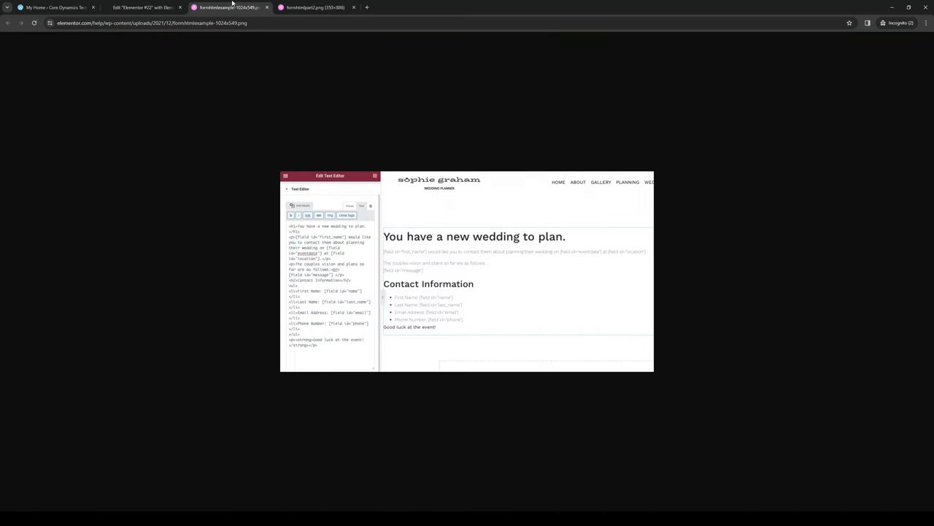
{"action": "mouse_move", "coordinate": [399, 273]}
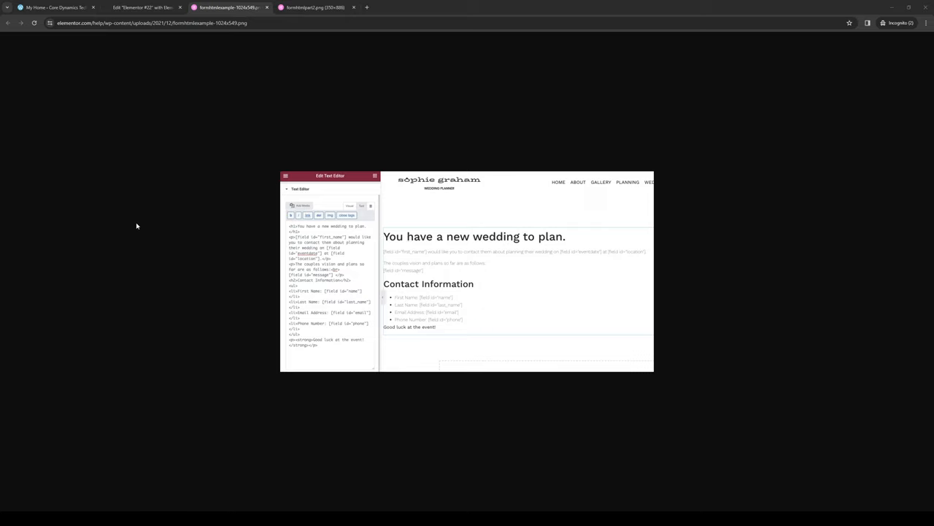
{"action": "mouse_move", "coordinate": [415, 210]}
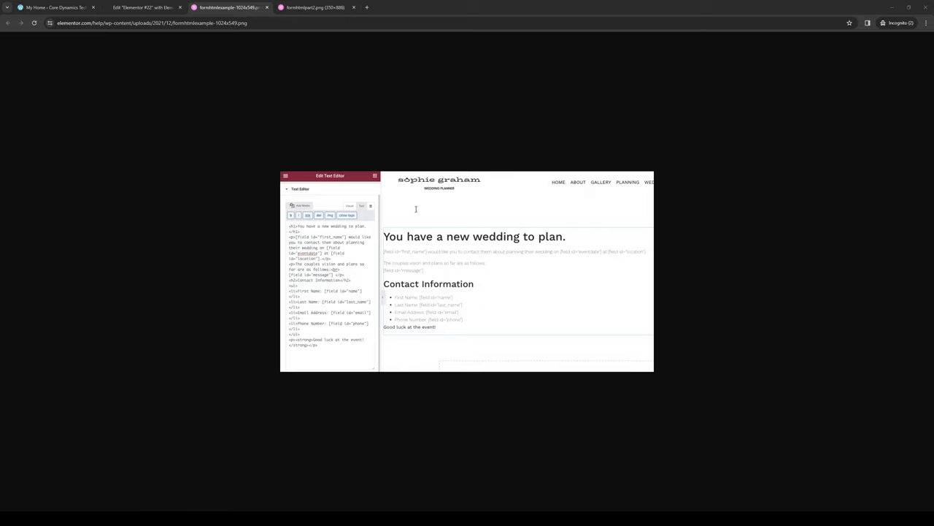
{"action": "mouse_move", "coordinate": [129, 231]}
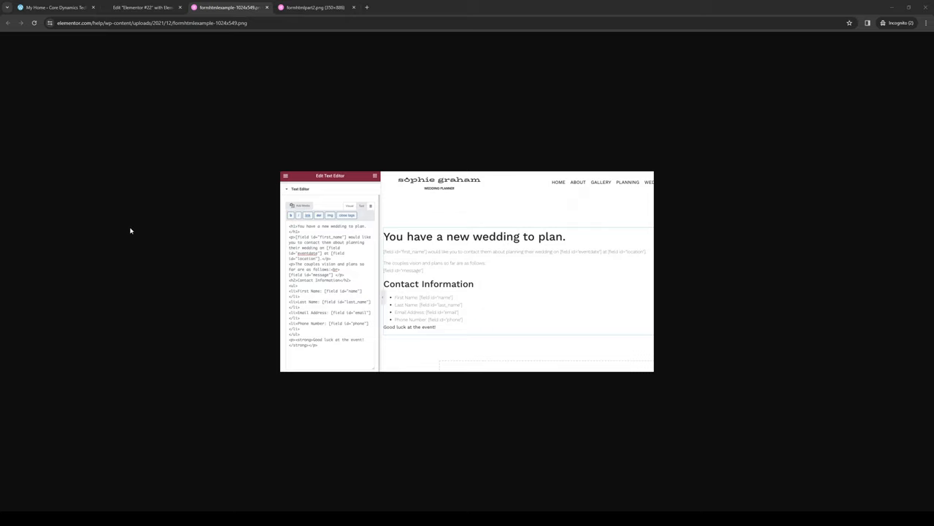
{"action": "mouse_move", "coordinate": [635, 251]}
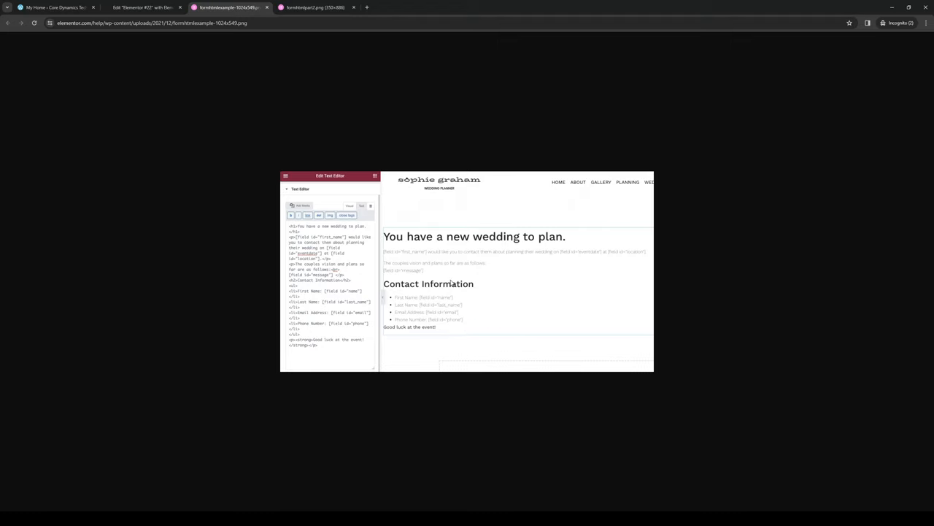
{"action": "left_click", "coordinate": [311, 8]}
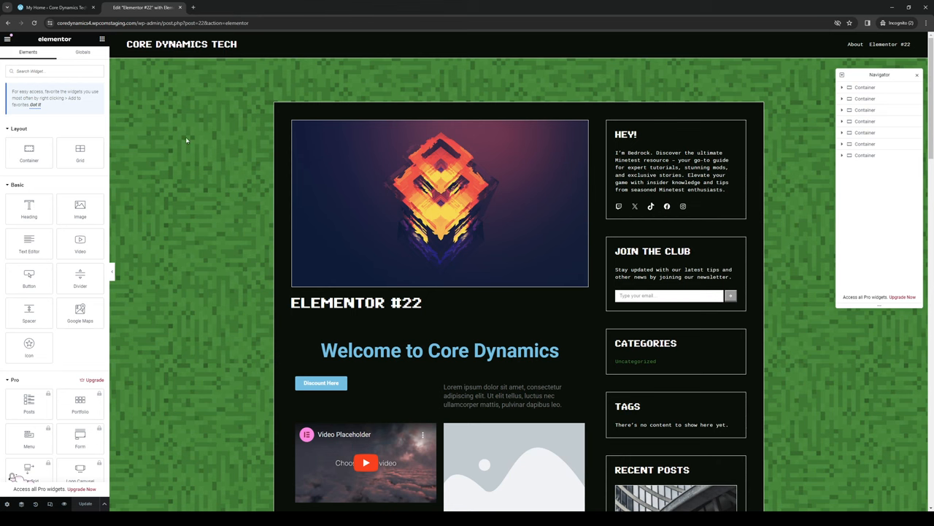
{"action": "mouse_move", "coordinate": [564, 350]}
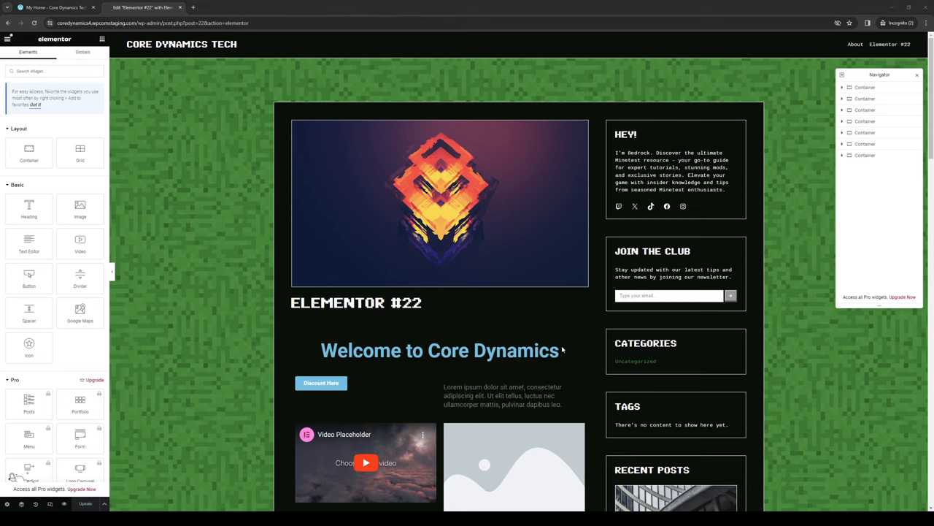